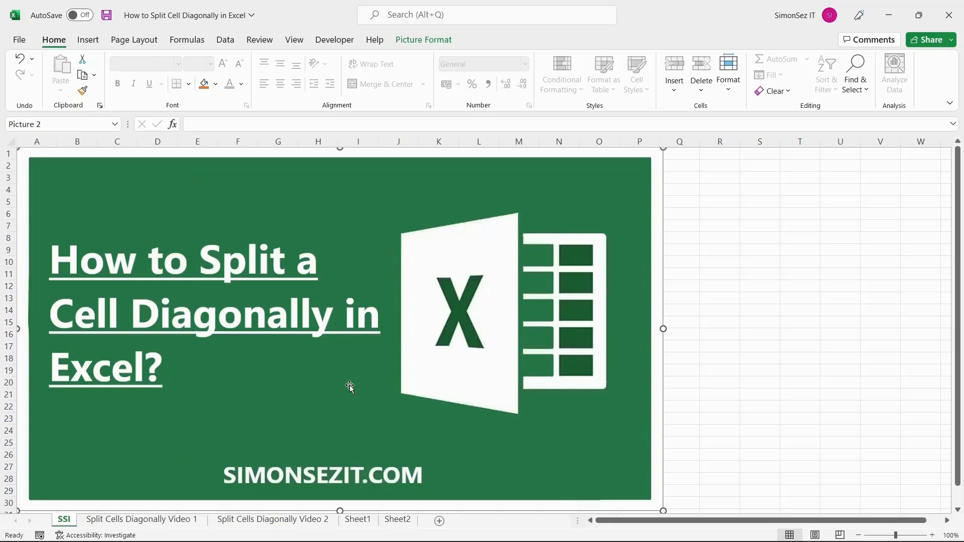
pyautogui.moveTo(419, 359)
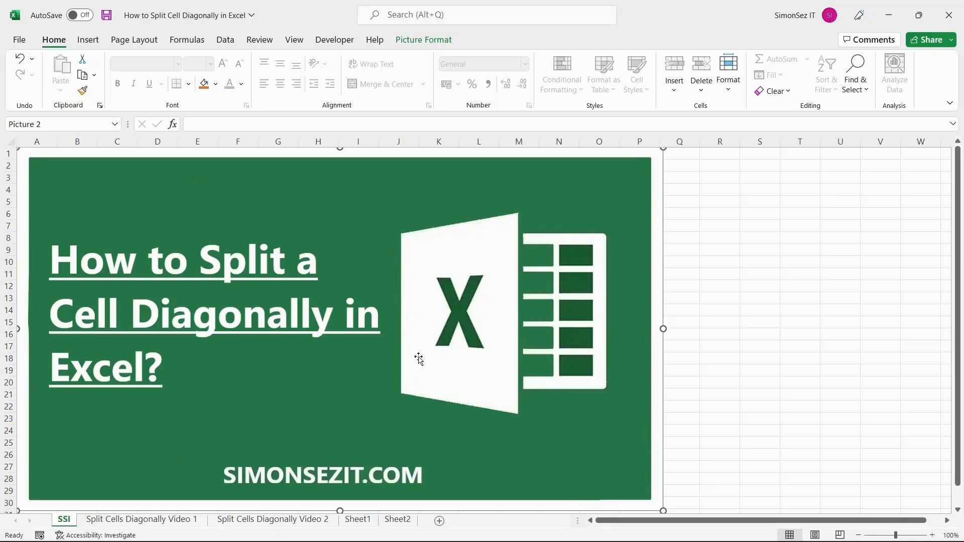
pyautogui.moveTo(300, 377)
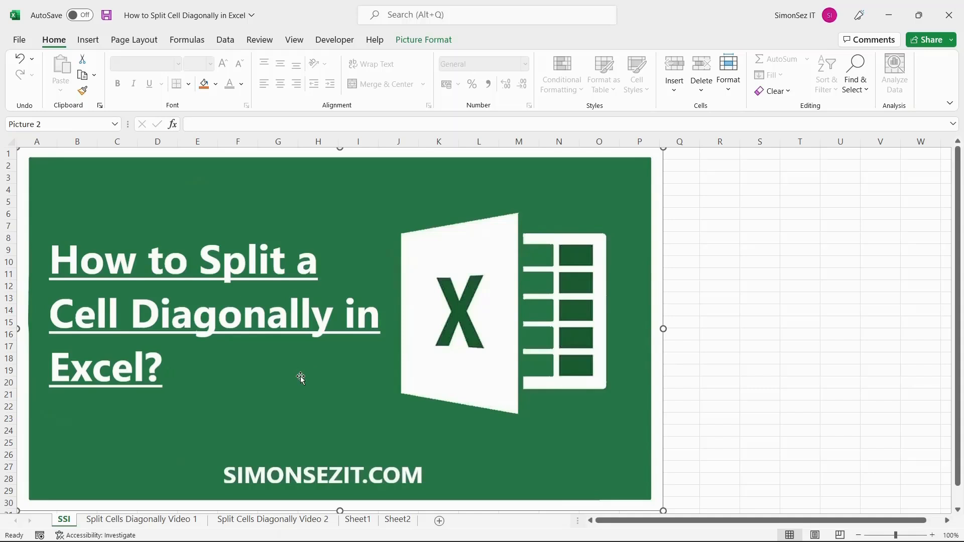
pyautogui.moveTo(297, 381)
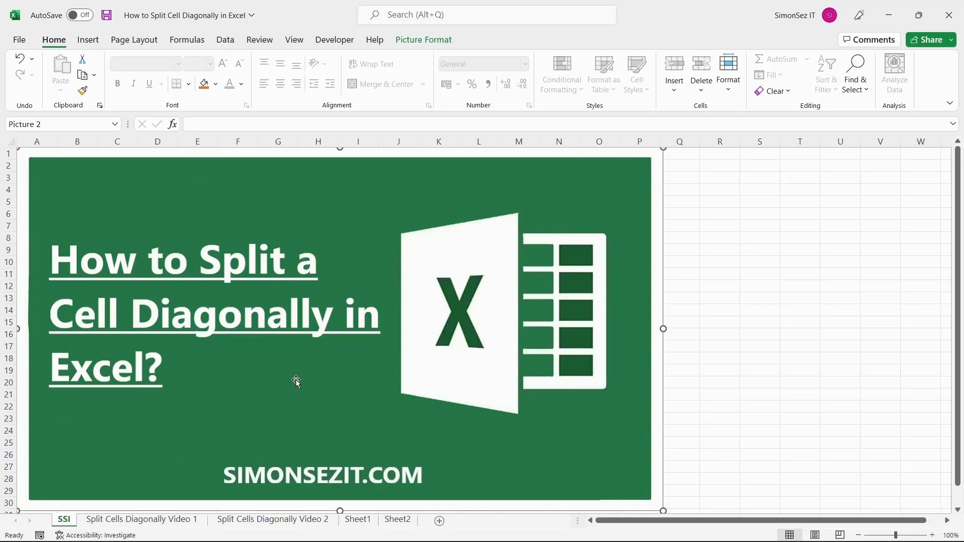
pyautogui.moveTo(280, 381)
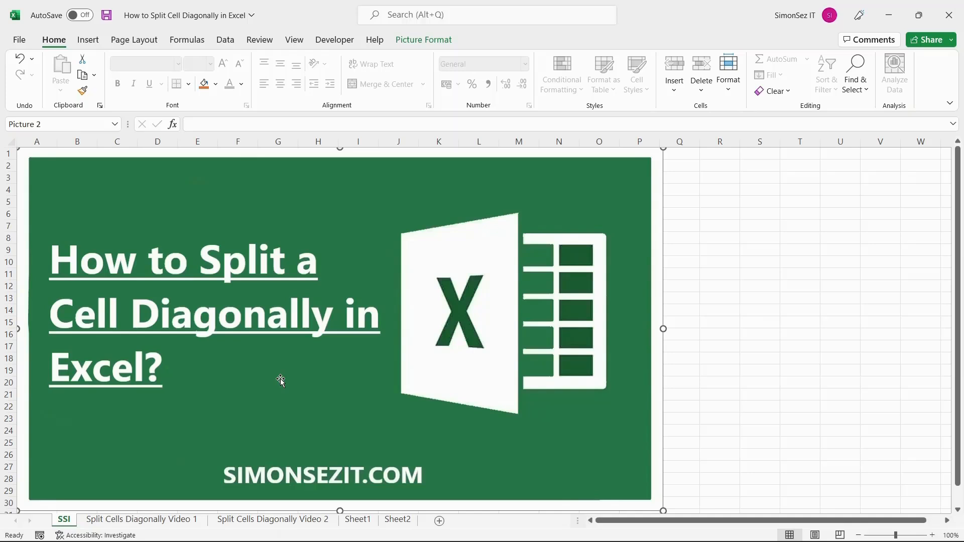
# Switch to the 'Split Cells Diagonally Video 1' sheet with the Class A–F scores table.
pyautogui.click(140, 518)
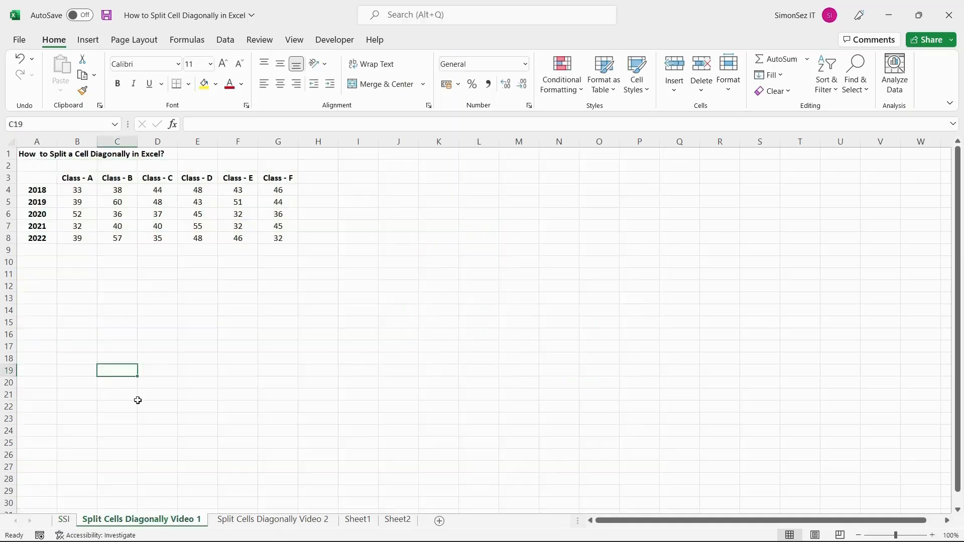
pyautogui.moveTo(40, 179)
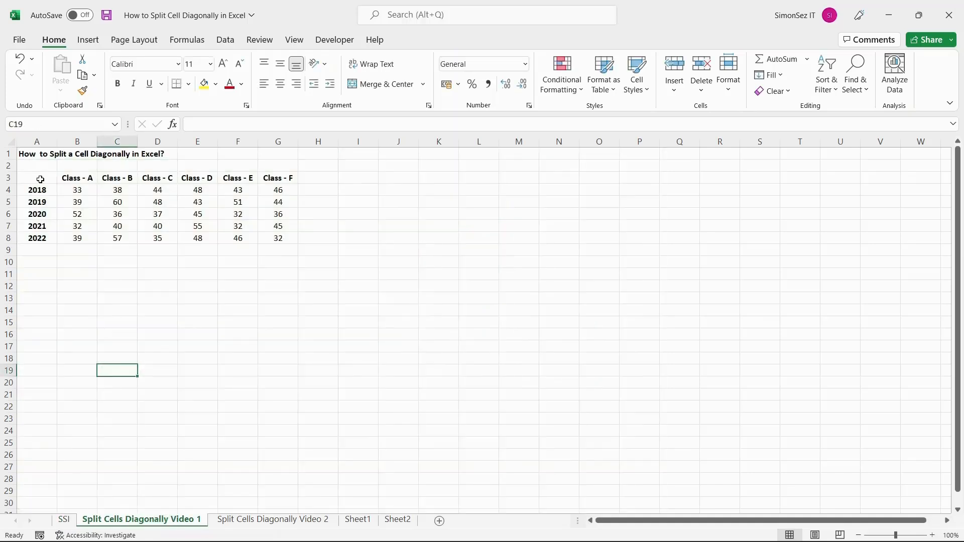
# Select empty header cell A3 and open its Format Cells alignment settings.
pyautogui.click(37, 178)
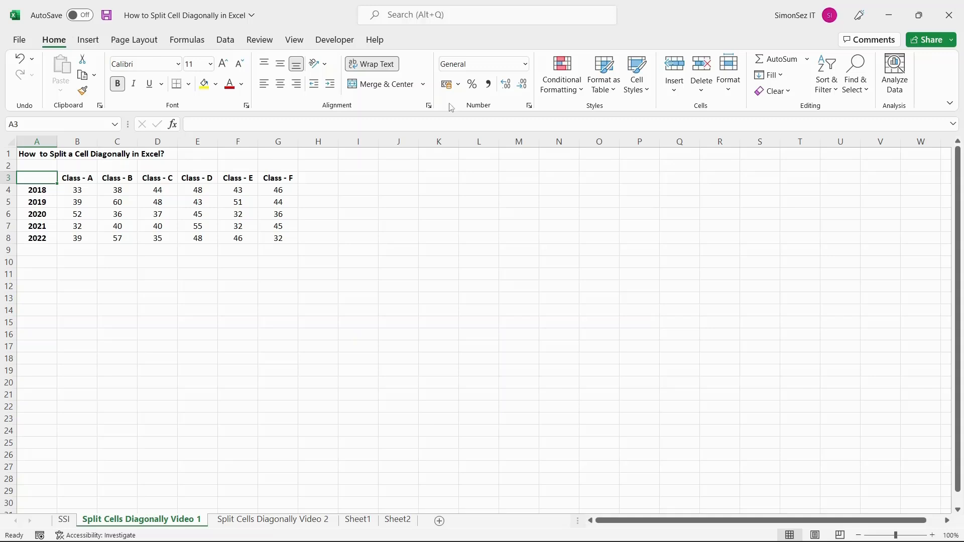
pyautogui.moveTo(428, 105)
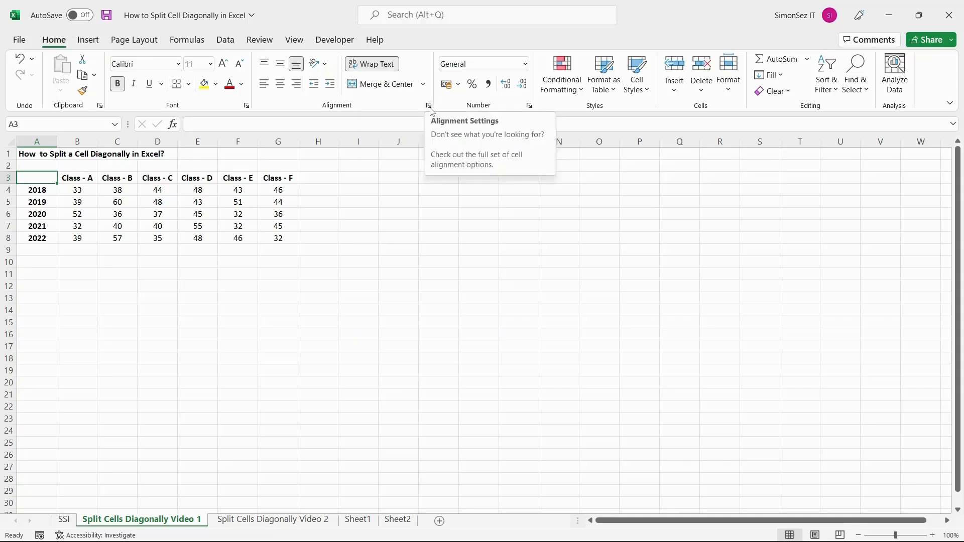
pyautogui.click(428, 105)
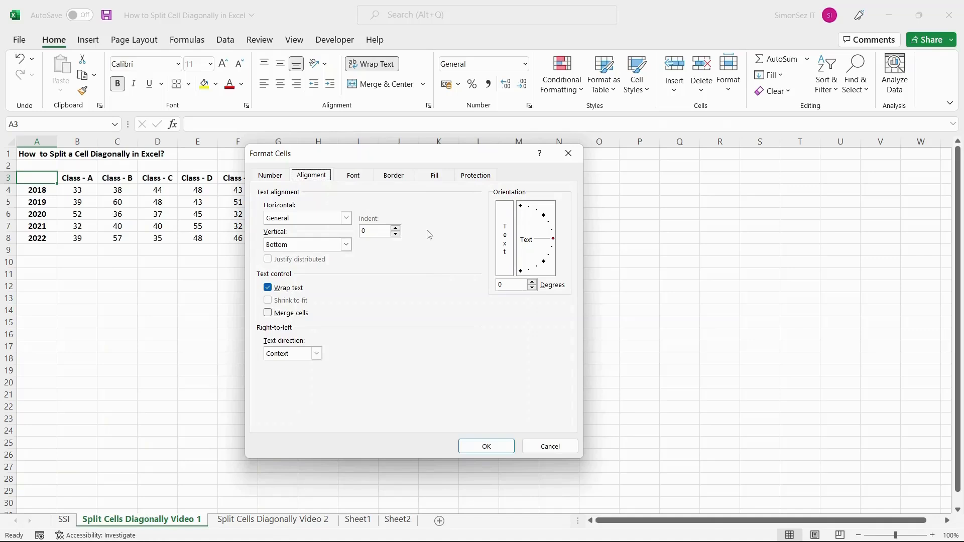
# Give cell A3 a top-left to bottom-right diagonal border in Format Cells.
pyautogui.click(393, 176)
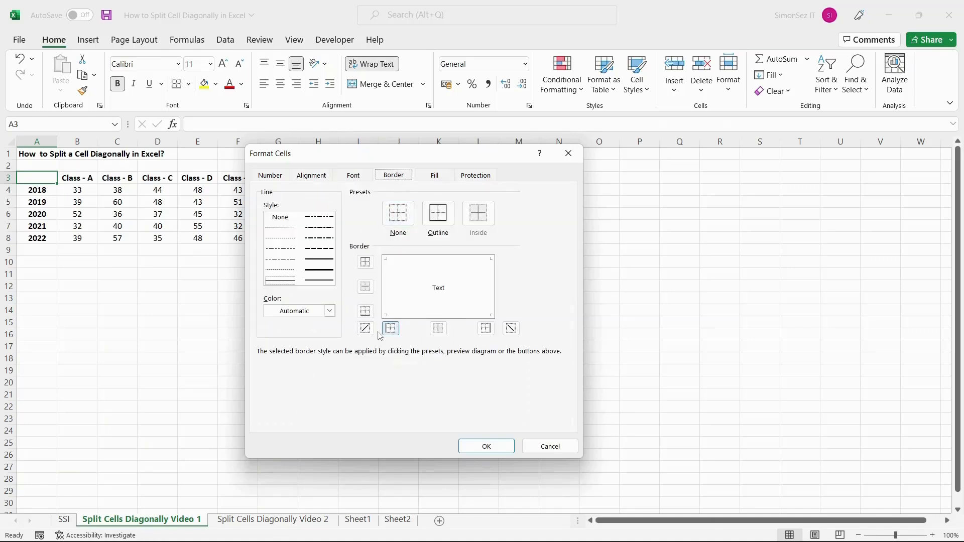
pyautogui.click(365, 328)
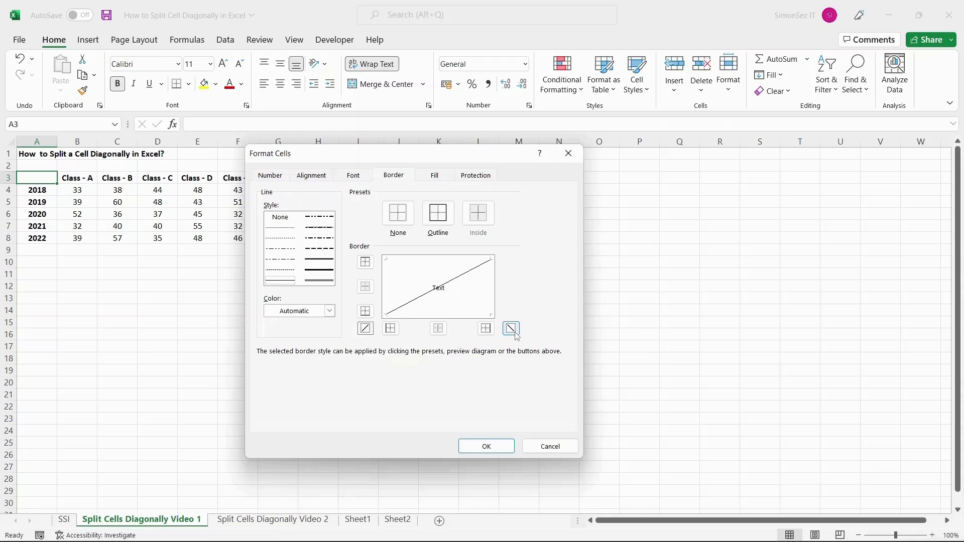
pyautogui.click(364, 328)
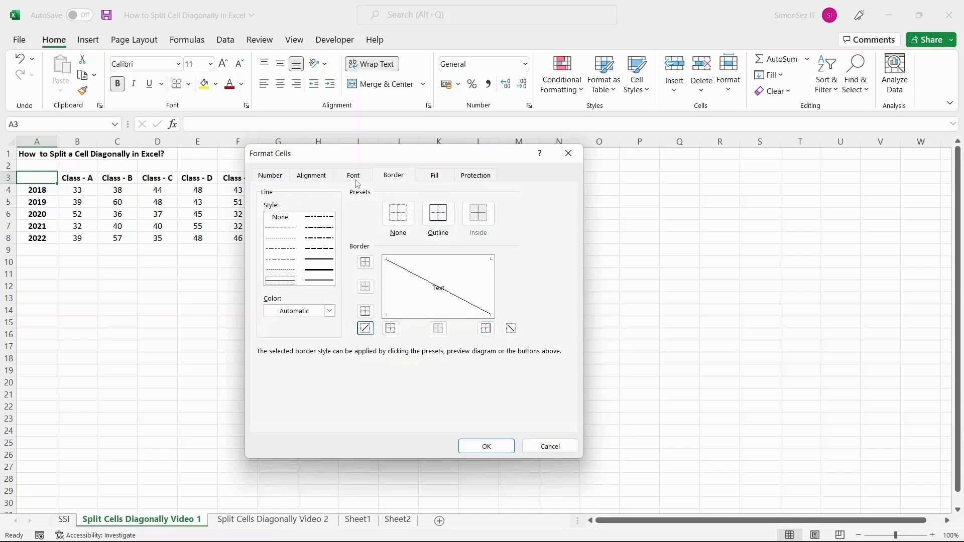
pyautogui.moveTo(458, 403)
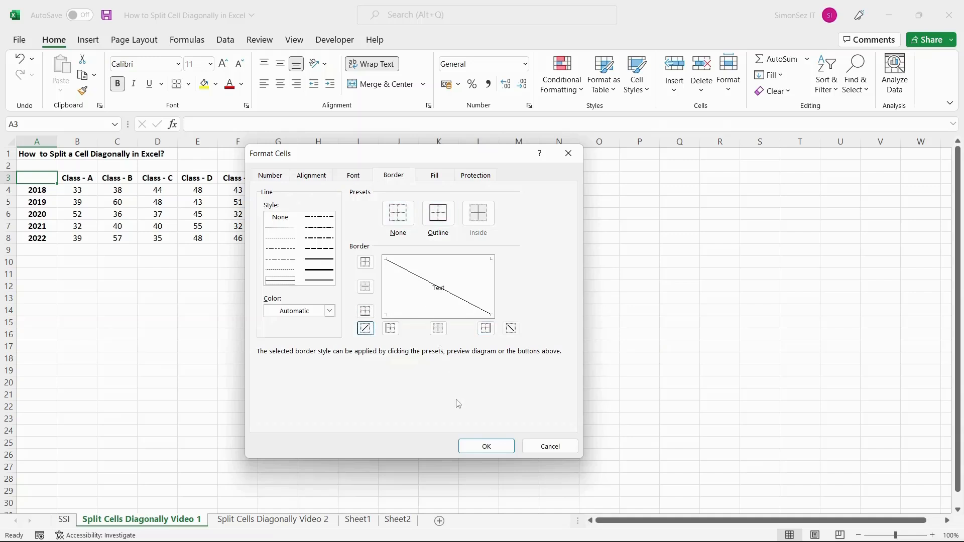
pyautogui.moveTo(442, 283)
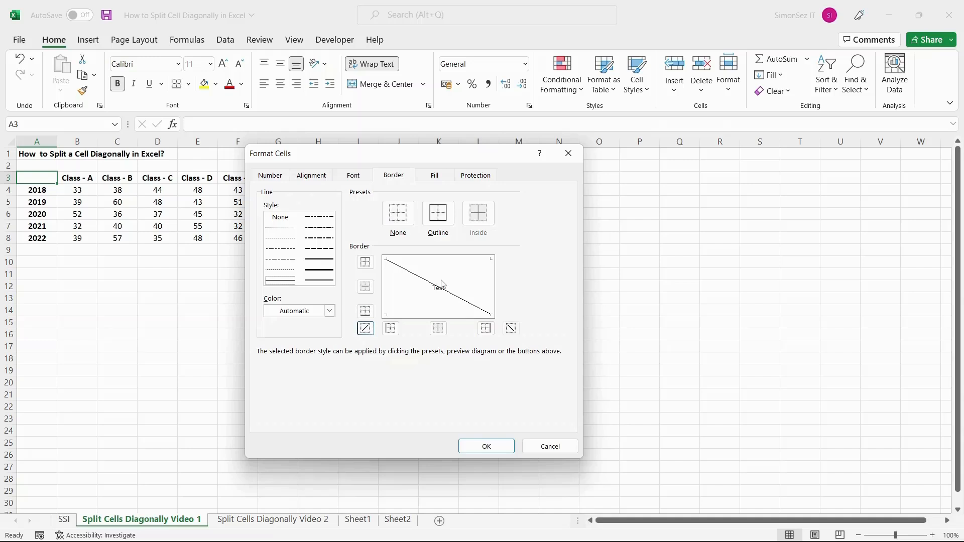
pyautogui.moveTo(470, 386)
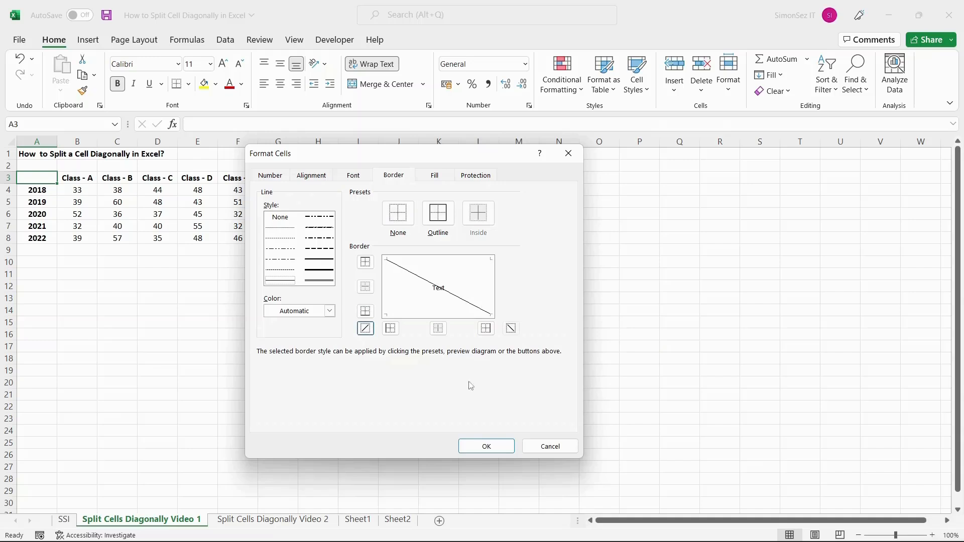
pyautogui.click(486, 446)
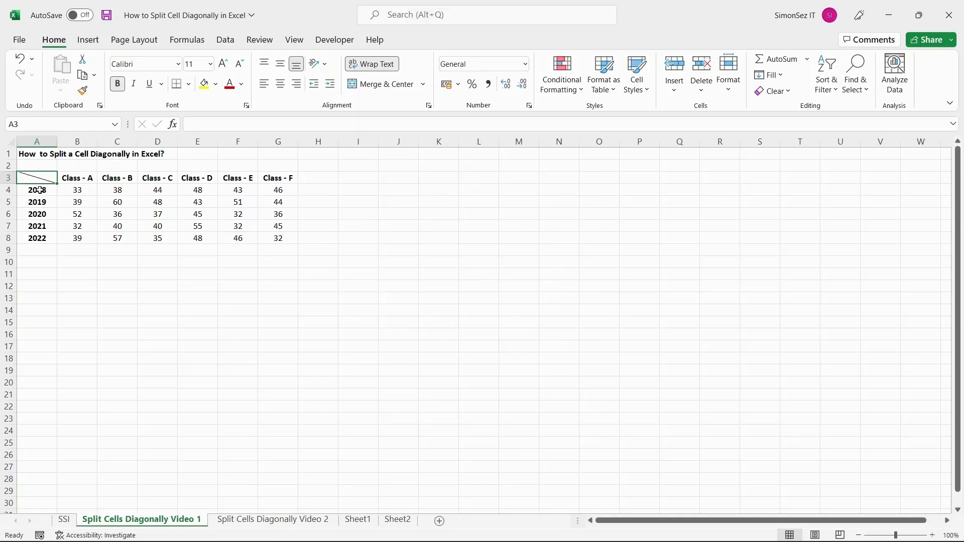
pyautogui.moveTo(29, 178)
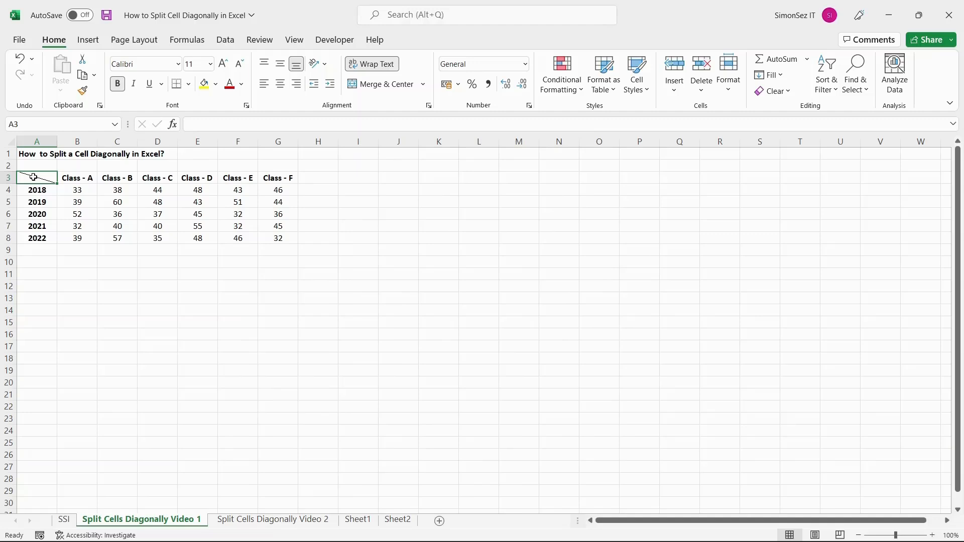
# Enter the Year and Class labels into header cell A3.
pyautogui.doubleClick(36, 177)
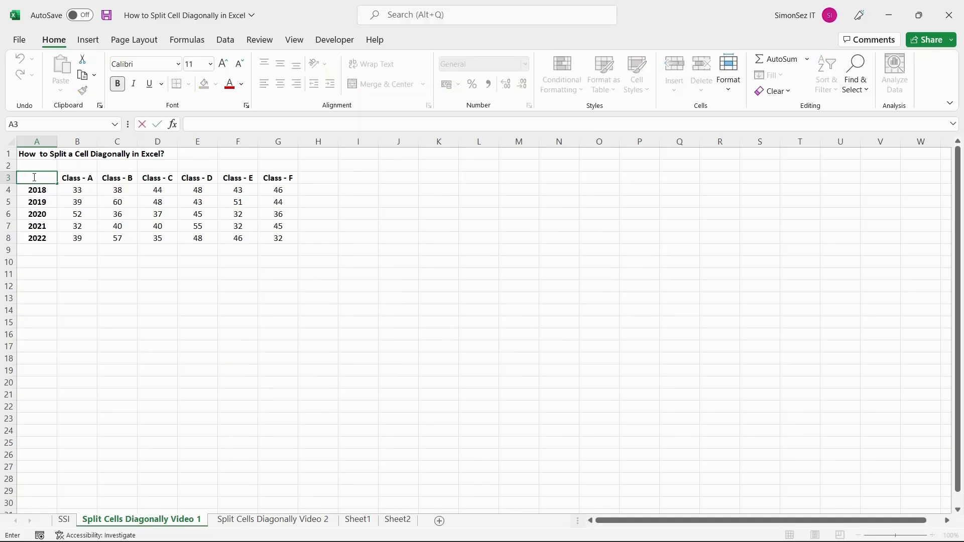
pyautogui.write('Y')
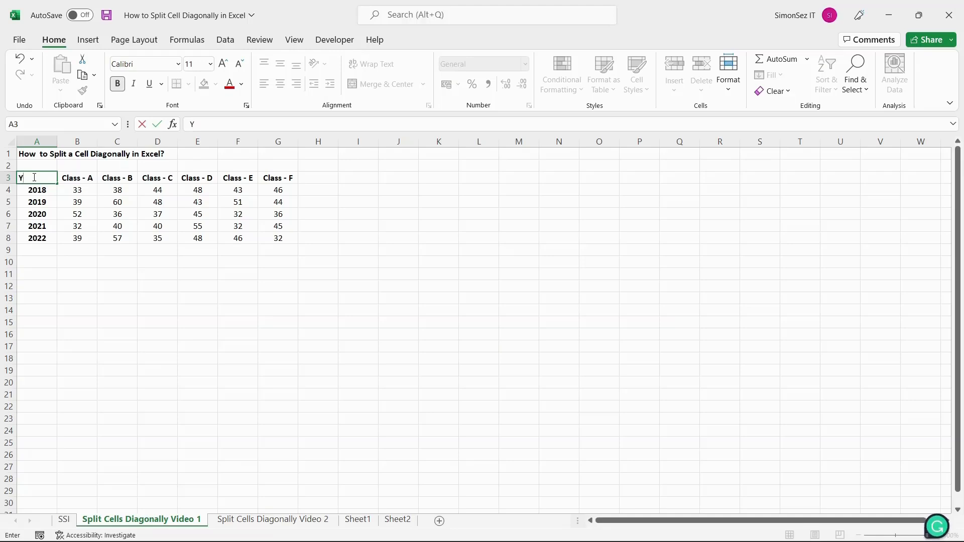
pyautogui.write('ear')
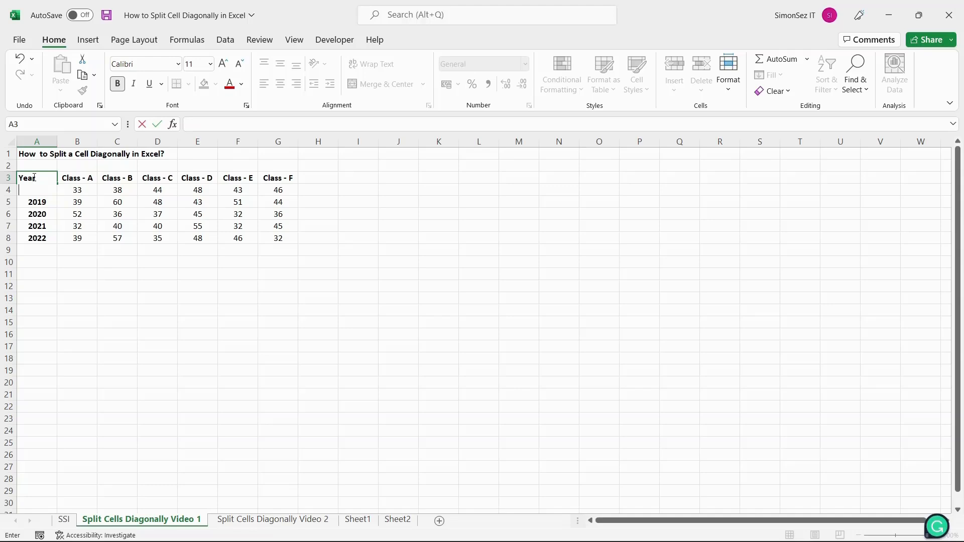
pyautogui.write('C')
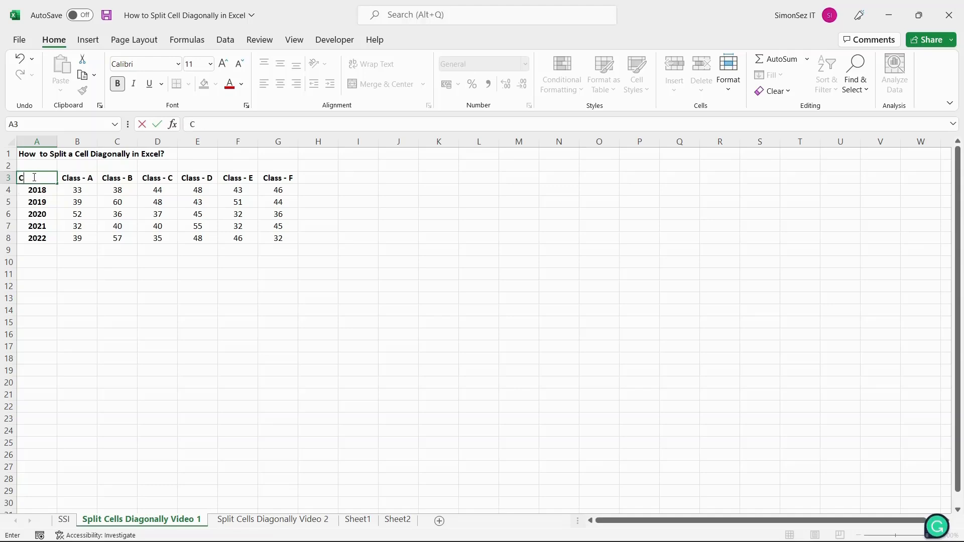
pyautogui.write('lass')
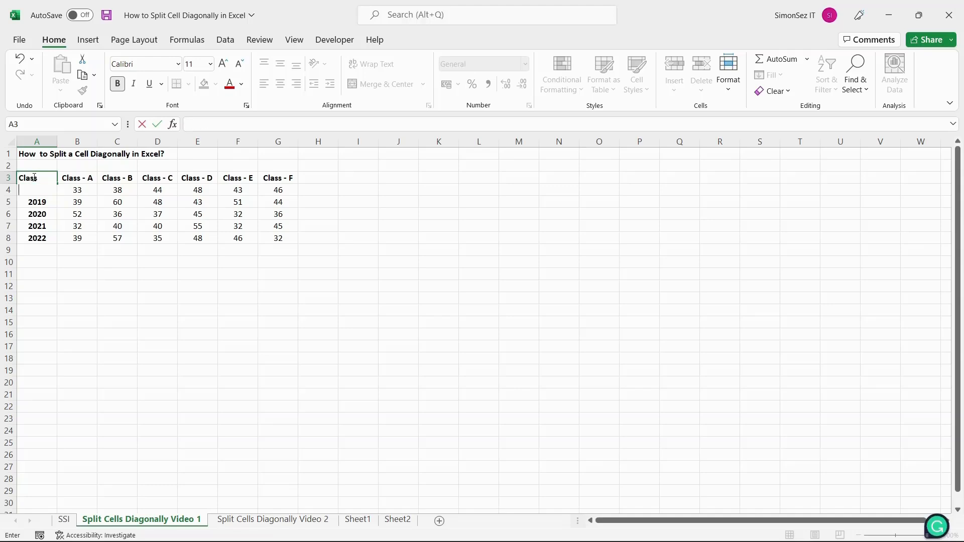
pyautogui.write('Year')
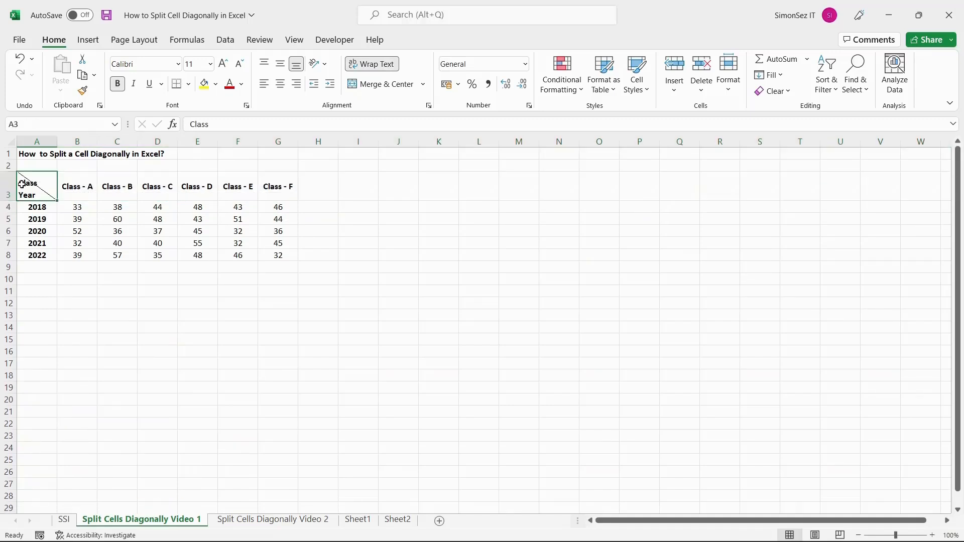
# Push Class right with leading spaces, then move to the 'Split Cells Diagonally Video 2' sheet.
pyautogui.doubleClick(36, 186)
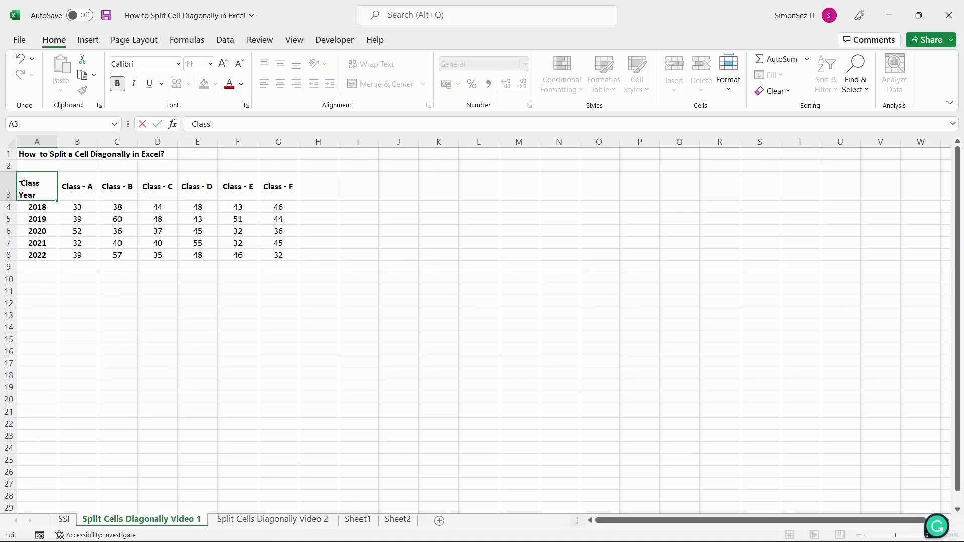
pyautogui.click(117, 351)
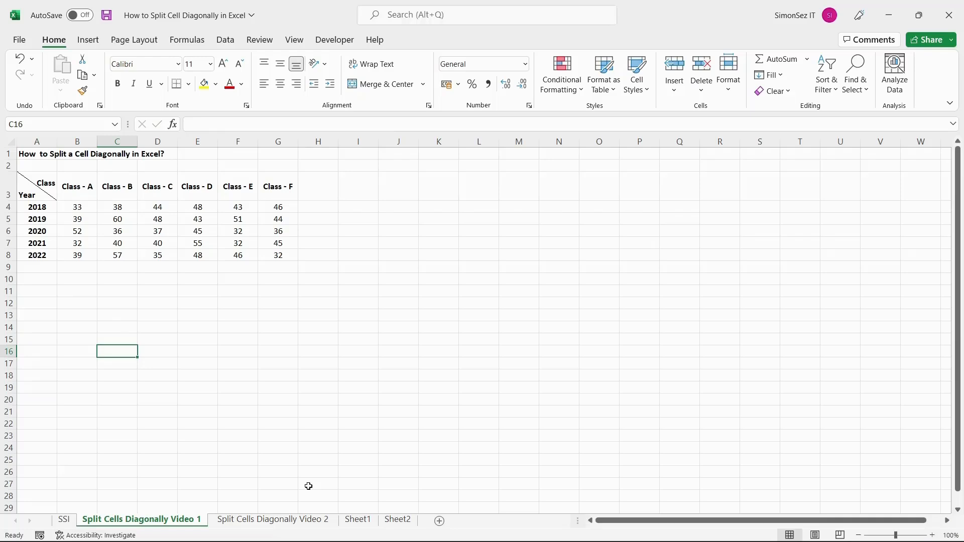
pyautogui.click(272, 519)
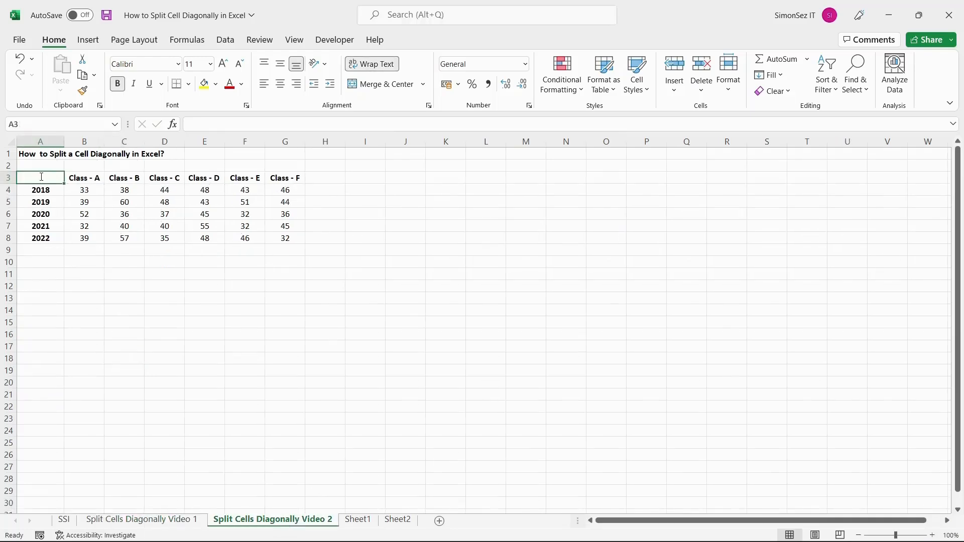
# Select empty header cell A3 on the second sheet and go to the Insert ribbon.
pyautogui.click(40, 177)
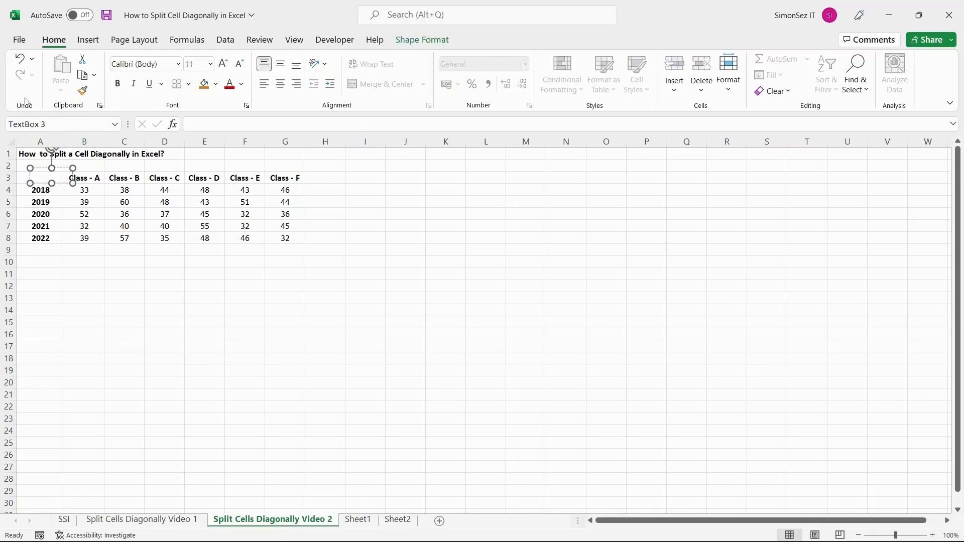
pyautogui.click(160, 73)
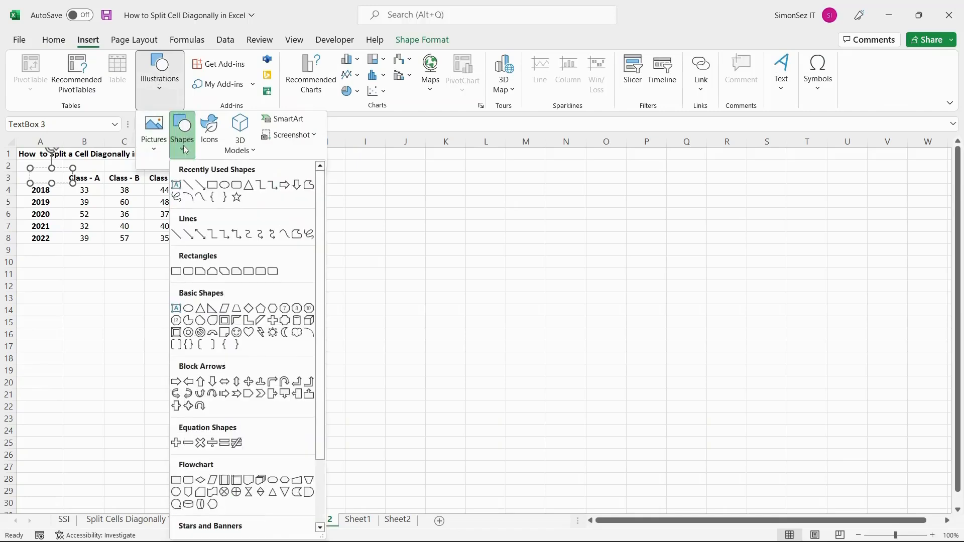
pyautogui.moveTo(209, 314)
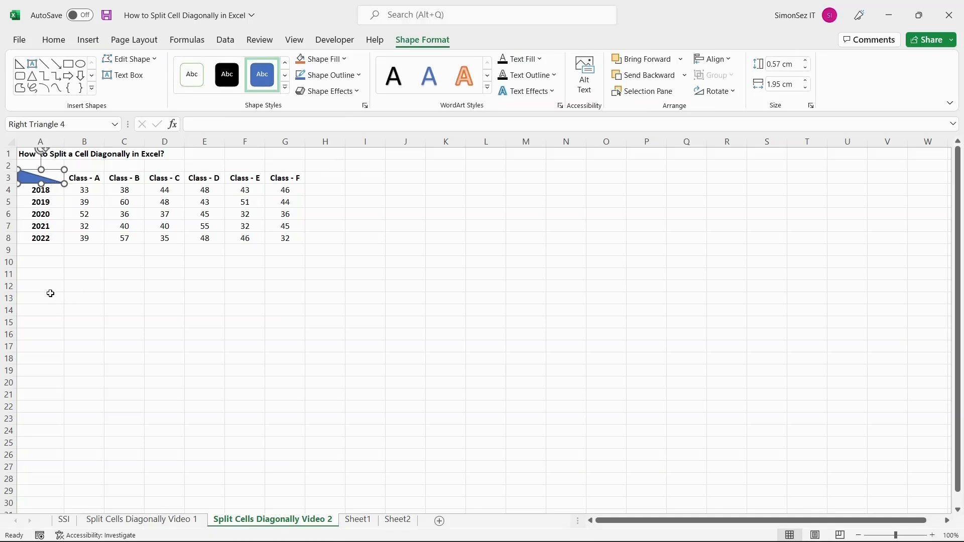
pyautogui.moveTo(8, 182)
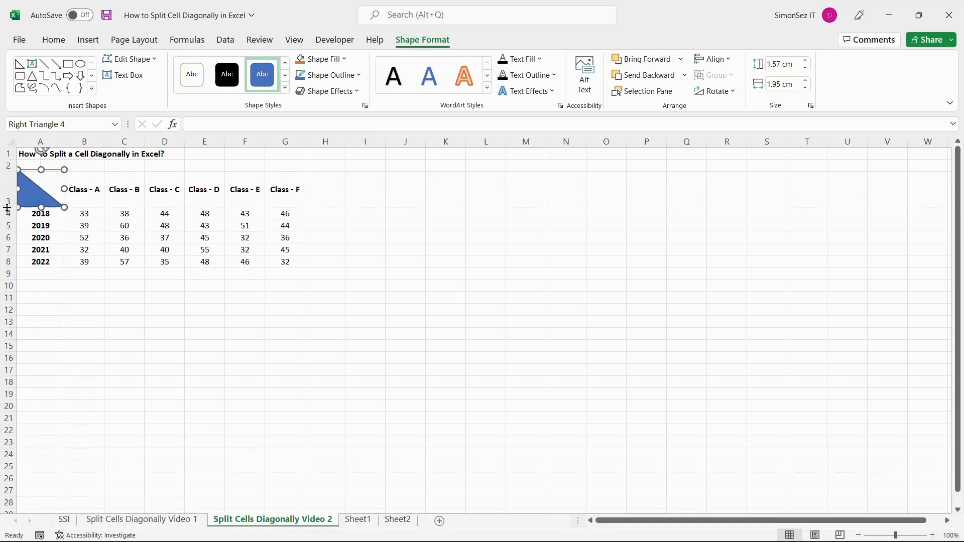
pyautogui.moveTo(146, 161)
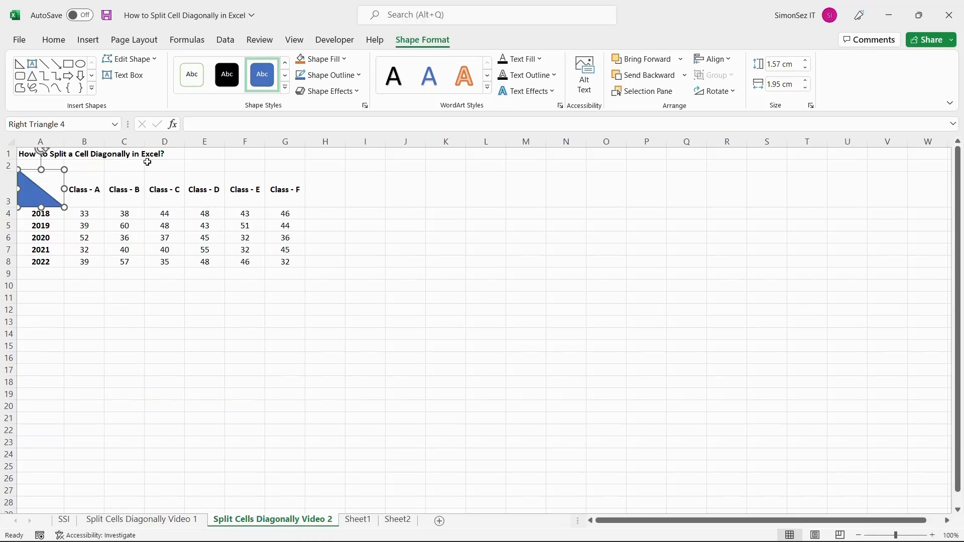
pyautogui.moveTo(353, 271)
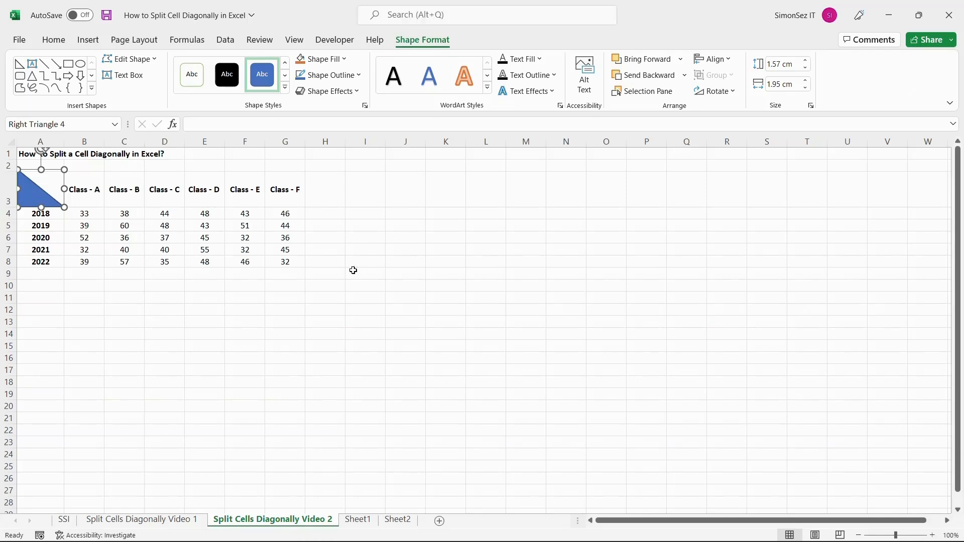
pyautogui.moveTo(207, 156)
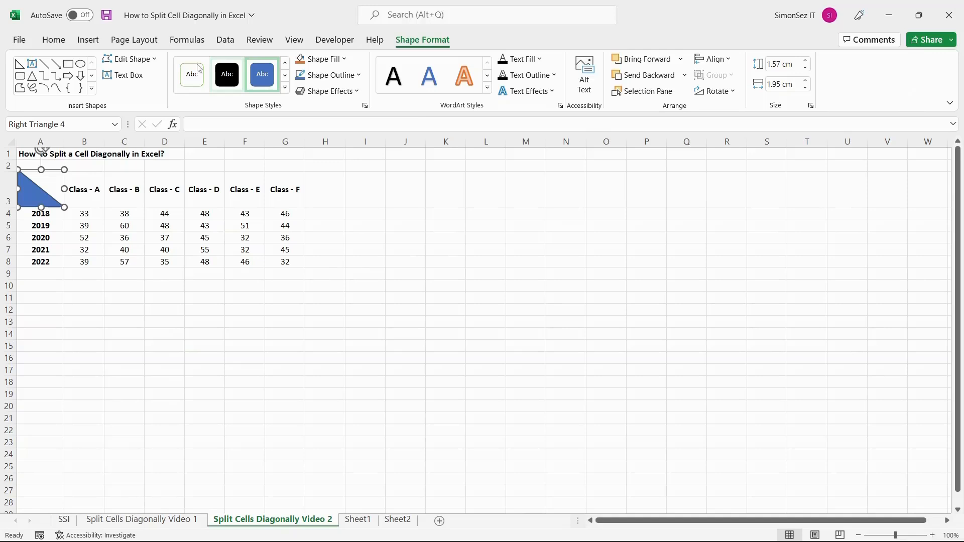
pyautogui.moveTo(128, 75)
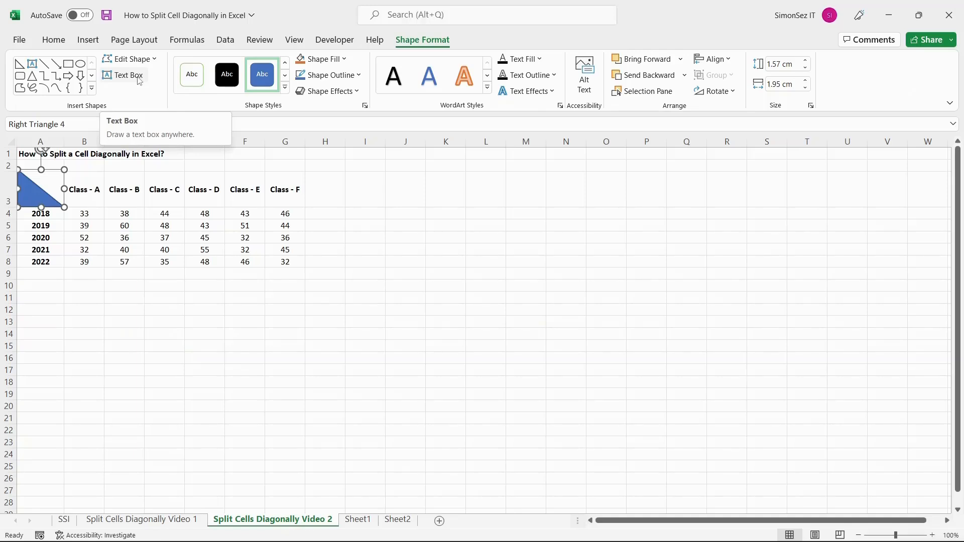
# Start a text box for the Year label from Shape Format.
pyautogui.click(126, 75)
pyautogui.write('Year')
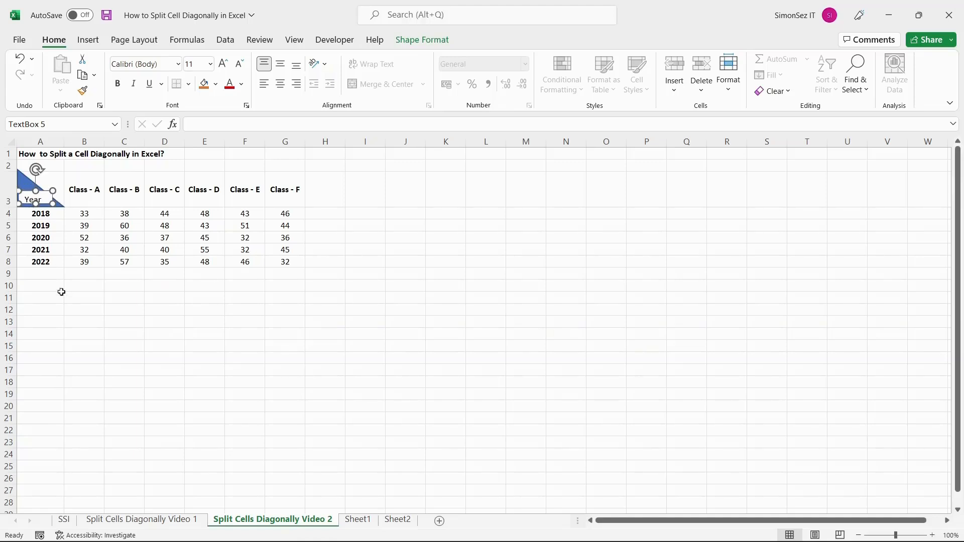
# Set the Year text box to No fill and no outline in Format Shape, then deselect it.
pyautogui.rightClick(36, 185)
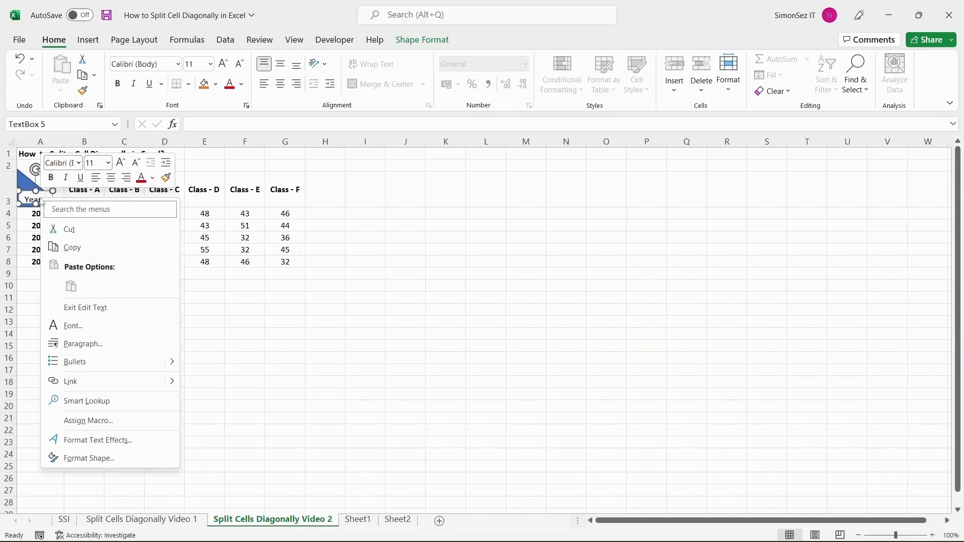
pyautogui.click(89, 459)
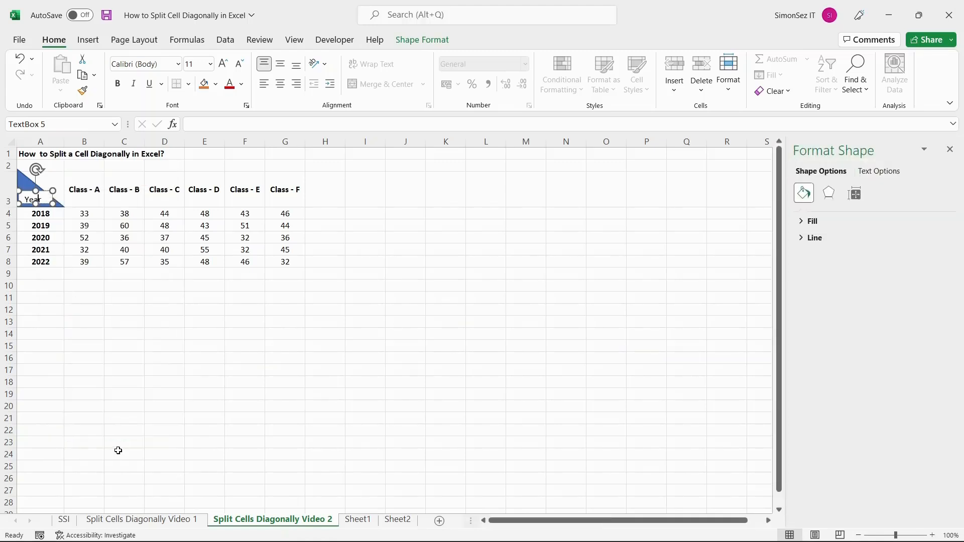
pyautogui.moveTo(818, 308)
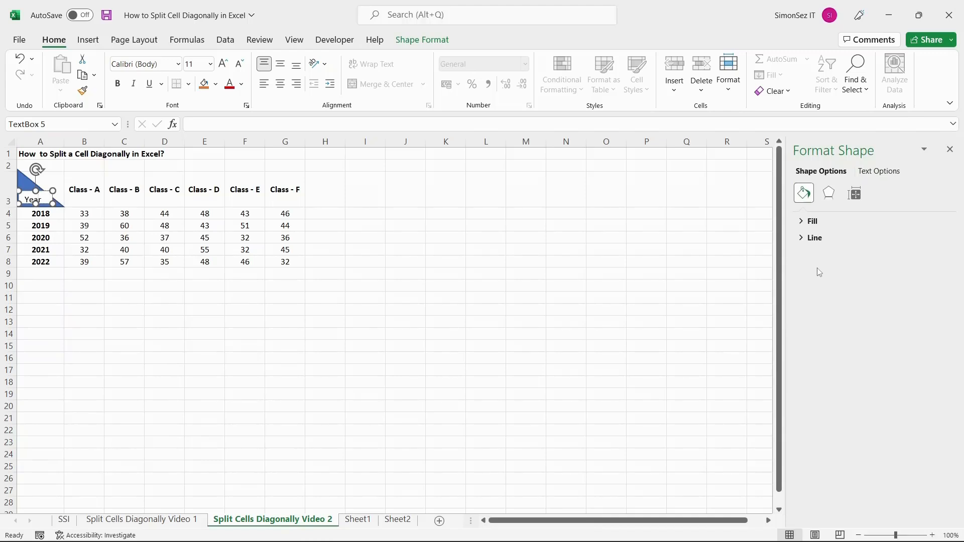
pyautogui.click(813, 221)
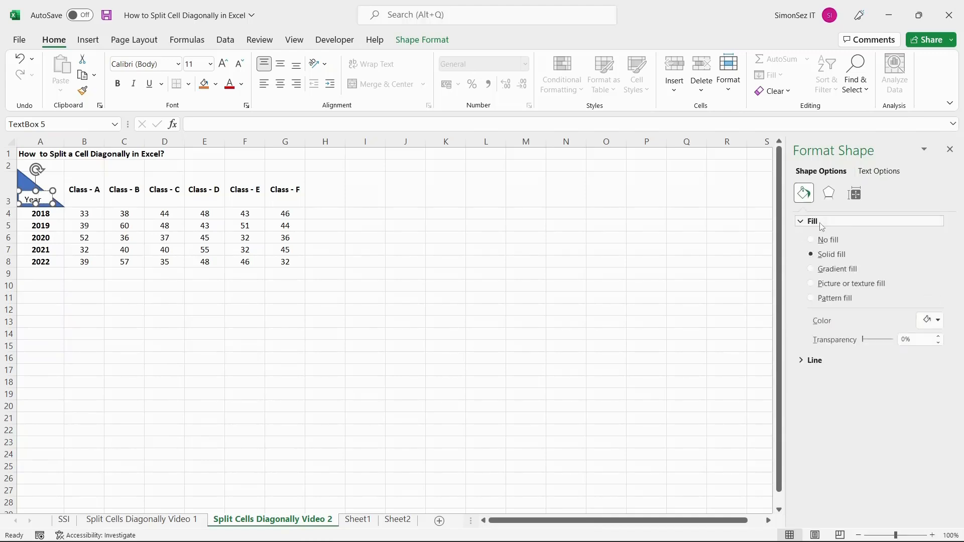
pyautogui.click(812, 240)
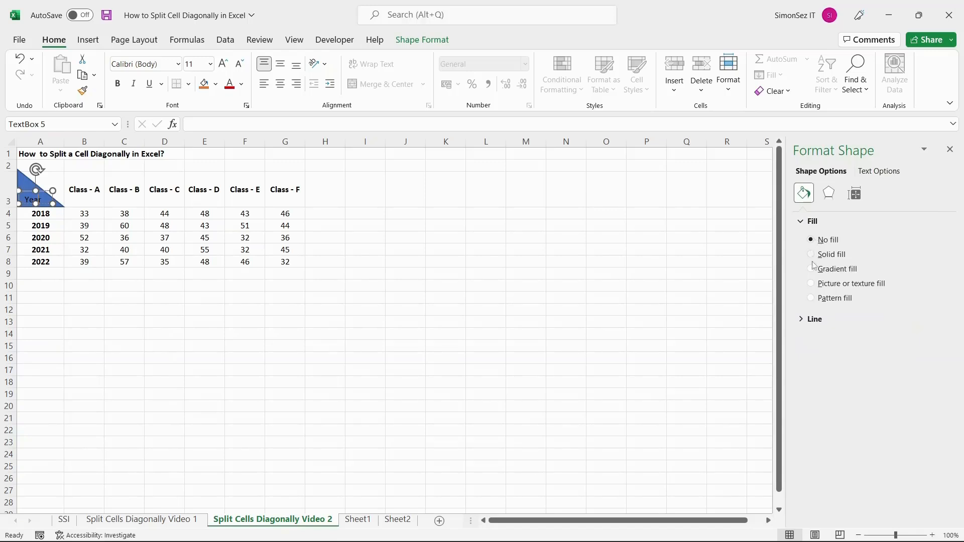
pyautogui.click(814, 319)
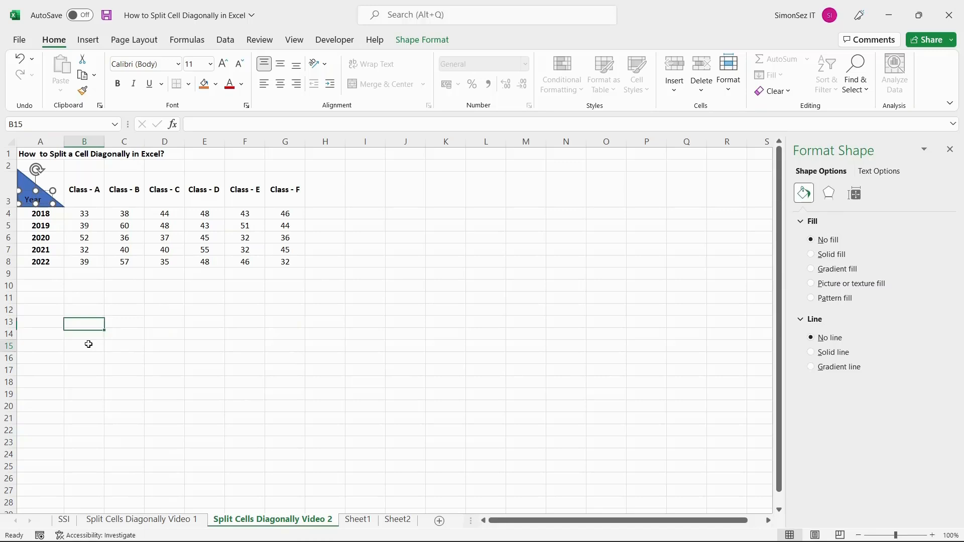
pyautogui.click(84, 345)
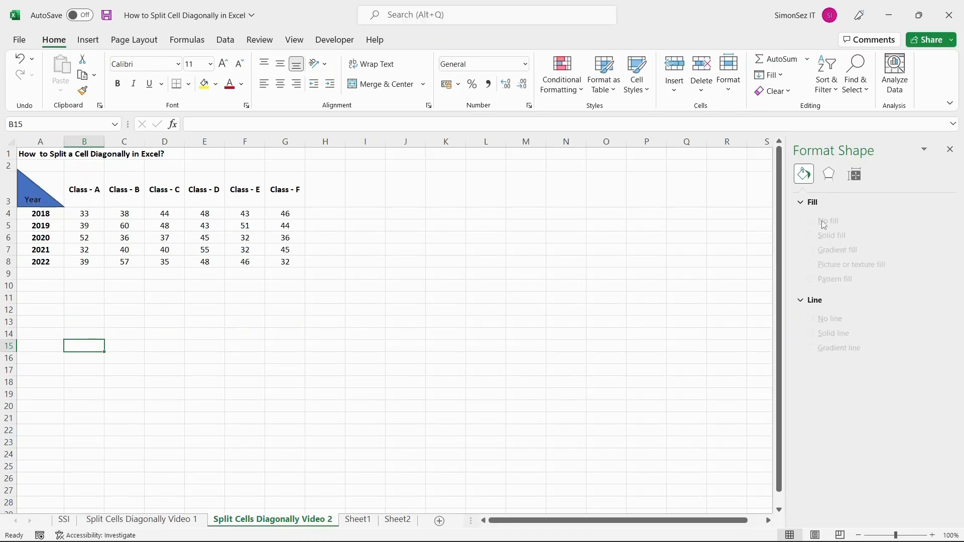
pyautogui.moveTo(728, 260)
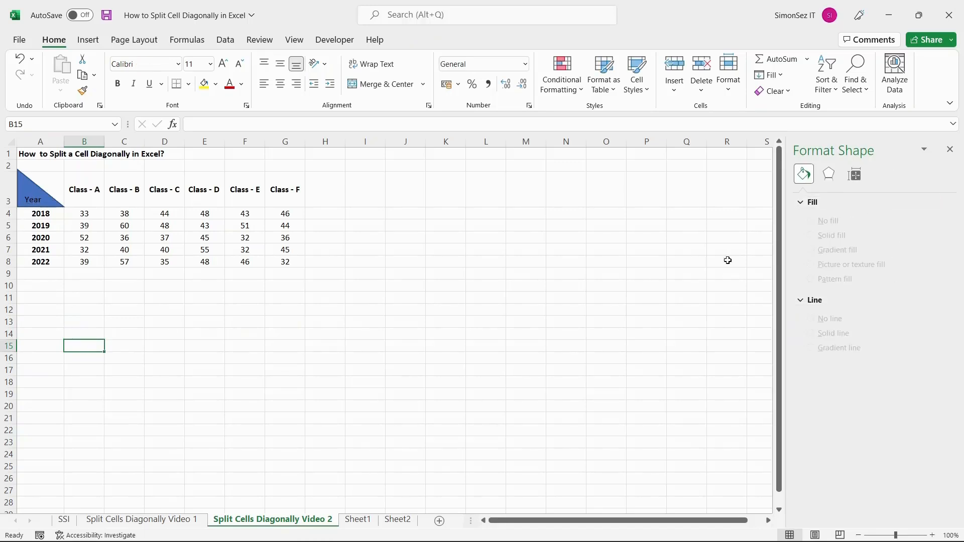
pyautogui.click(52, 172)
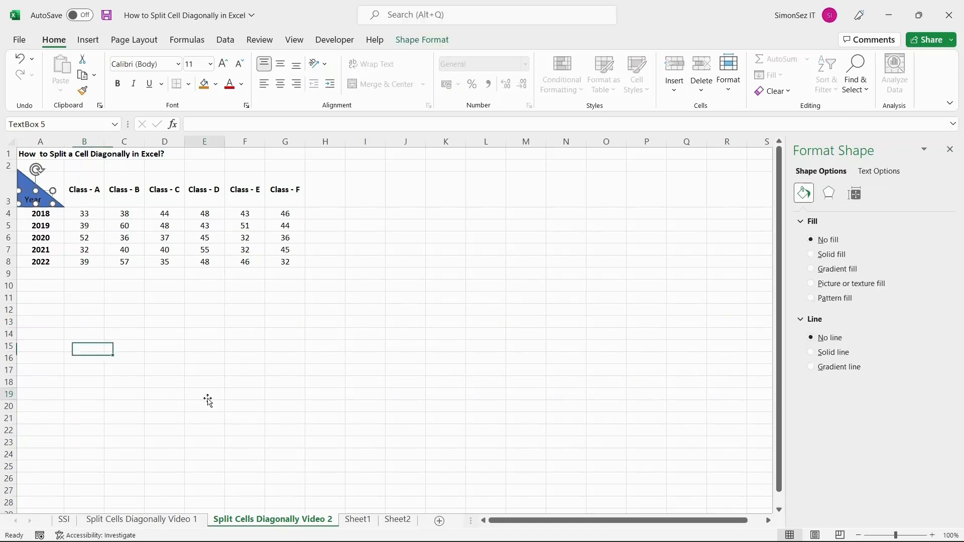
pyautogui.click(205, 394)
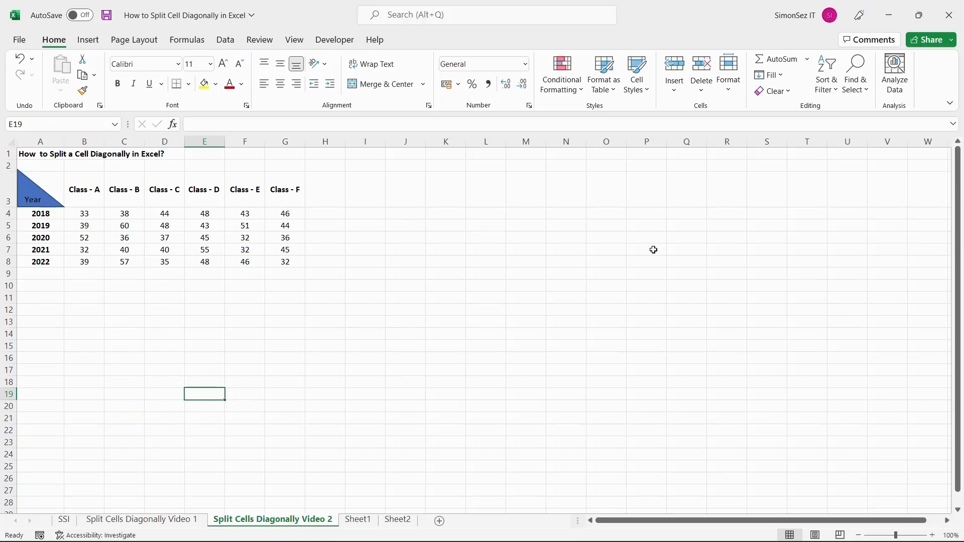